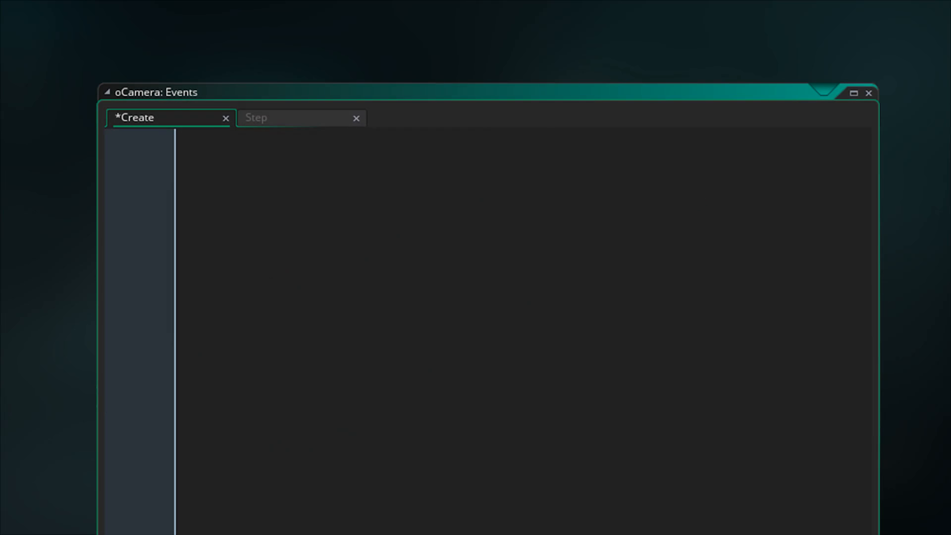
text(camera = camera_create();)
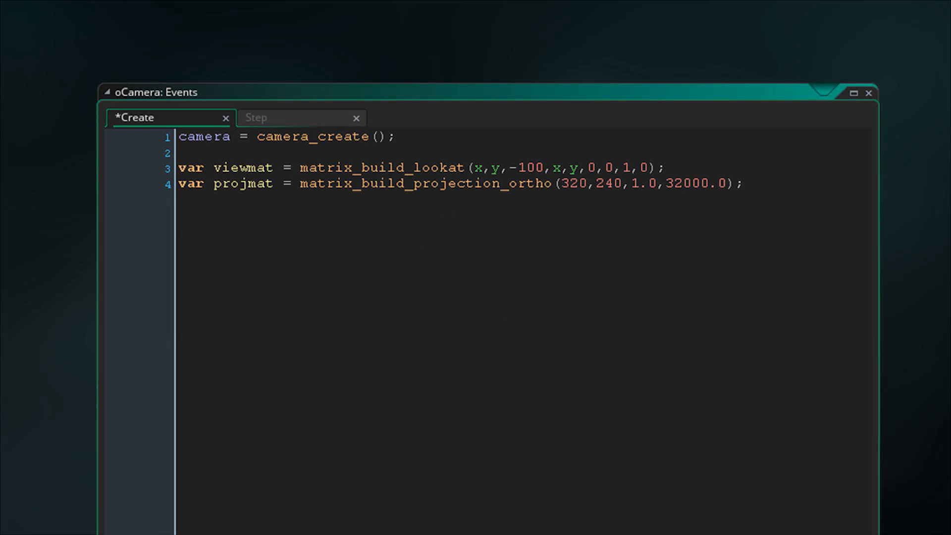
text(camera_set_view_mat(camera,viewmat);)
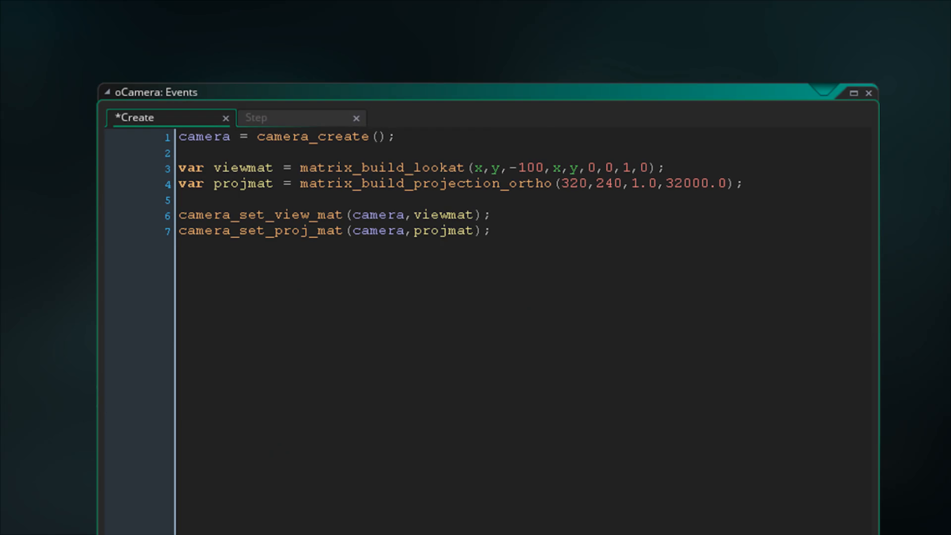
text(view_camera[0] = camera;)
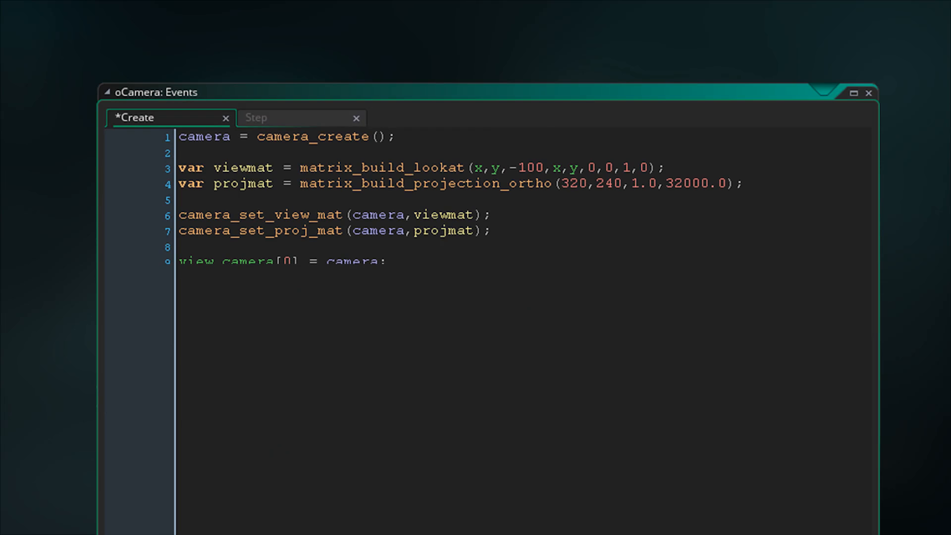